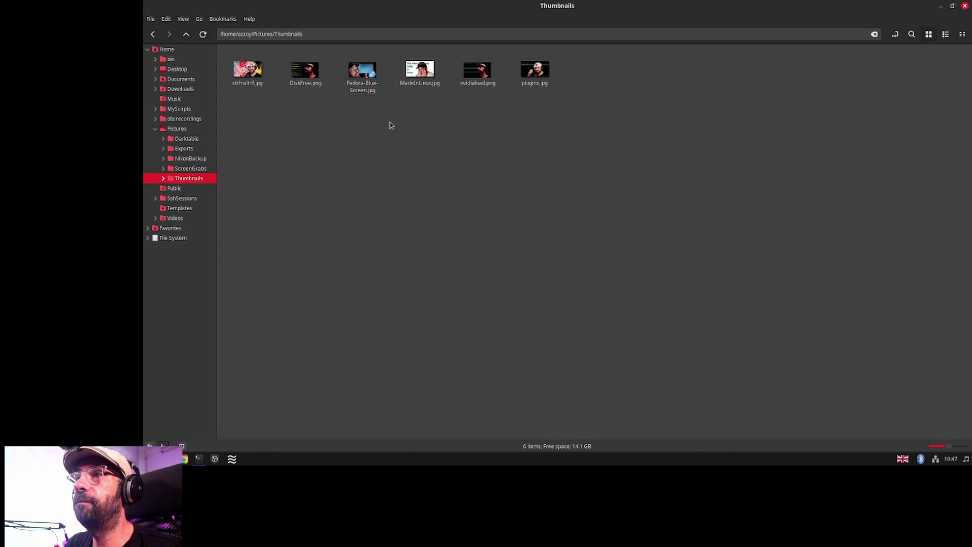
Browse from Pictures through NikonBackup into the ScreenGrabs folder of screenshots.
left_click(186, 35)
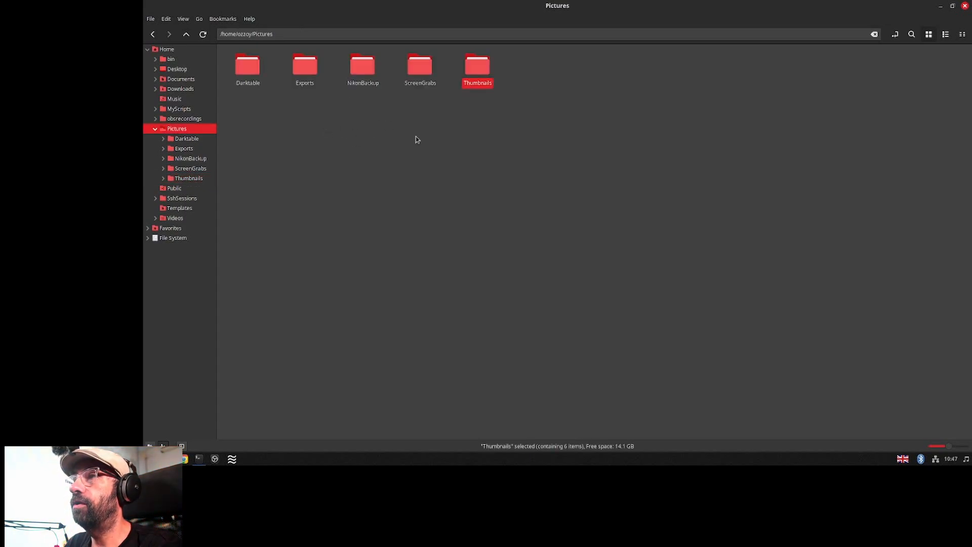
double_click(362, 63)
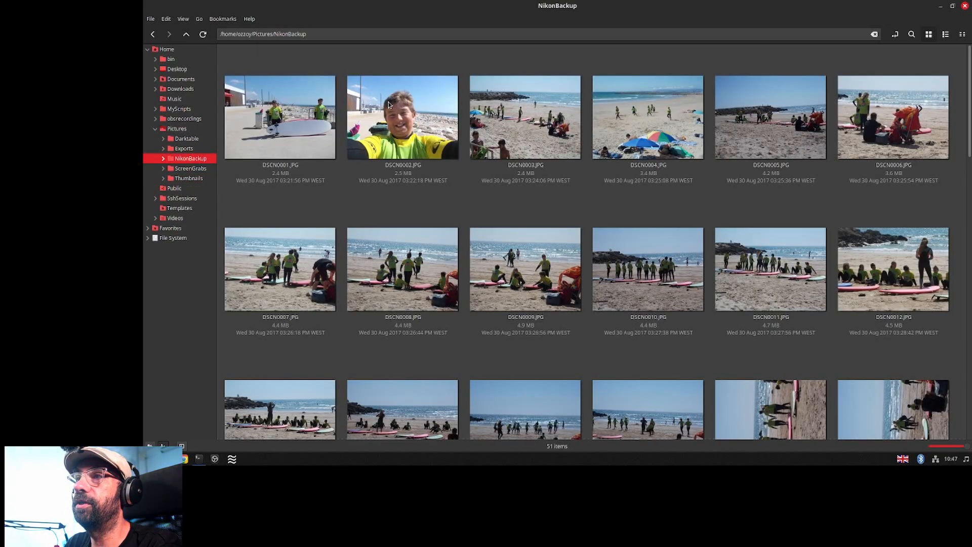
left_click(192, 168)
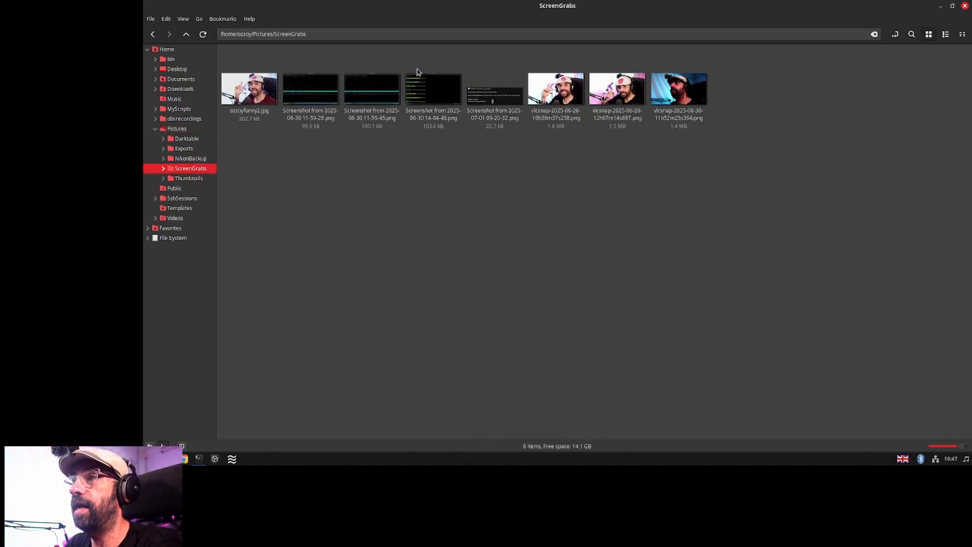
mouse_move(603, 166)
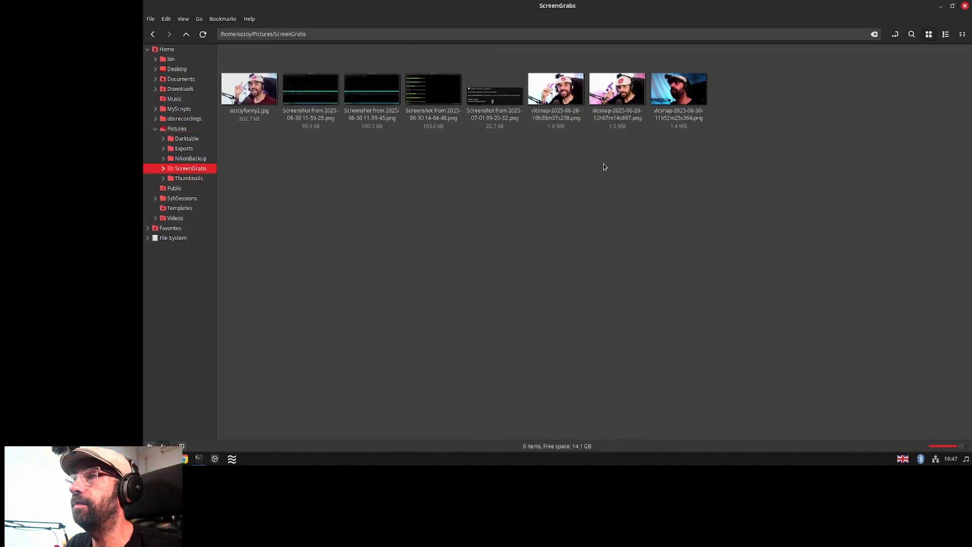
mouse_move(522, 166)
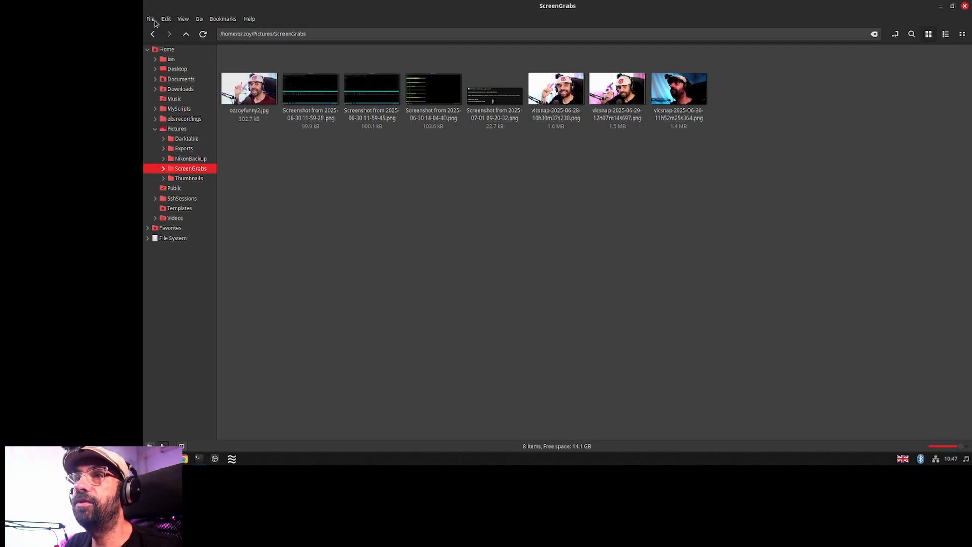
In Preferences > Preview, set 'Only for files smaller than' to 1 MB and close.
left_click(150, 18)
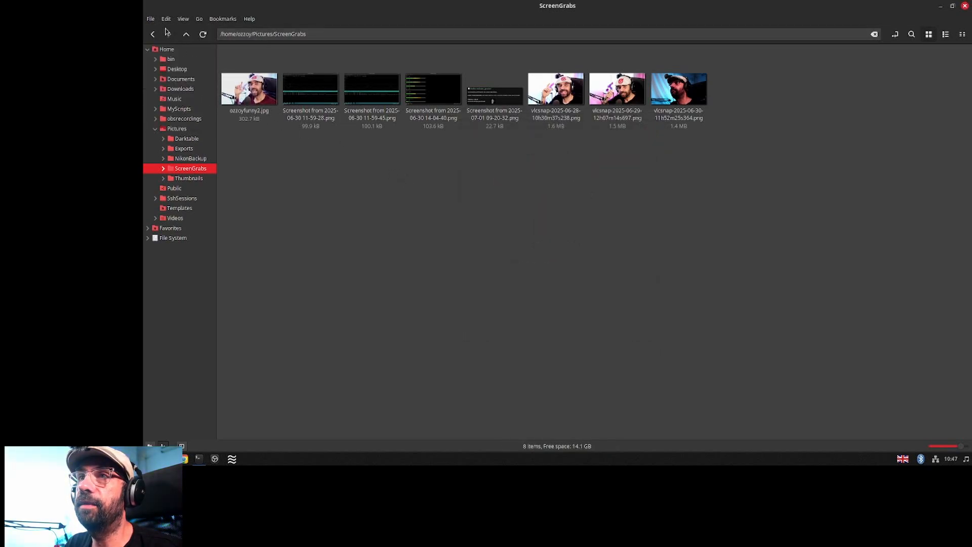
left_click(166, 18)
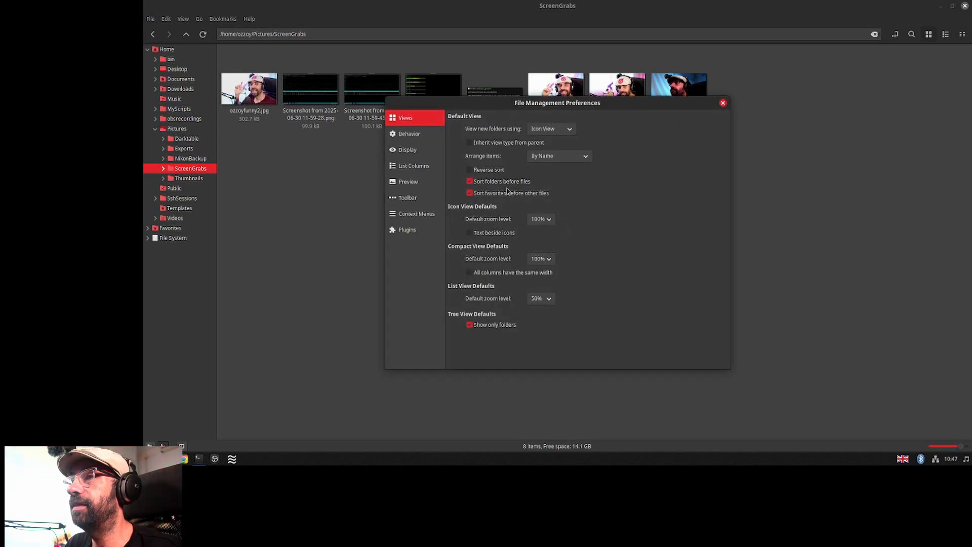
left_click(407, 181)
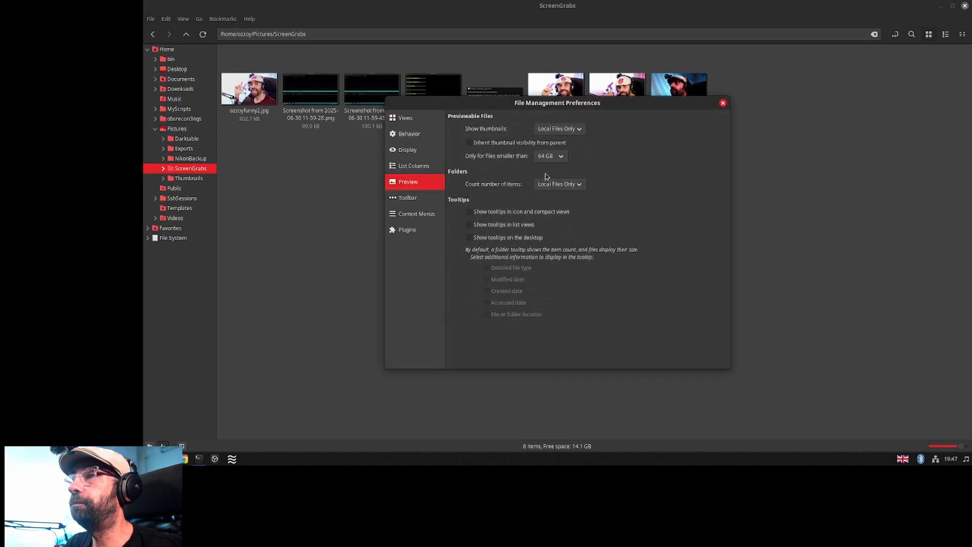
left_click(549, 156)
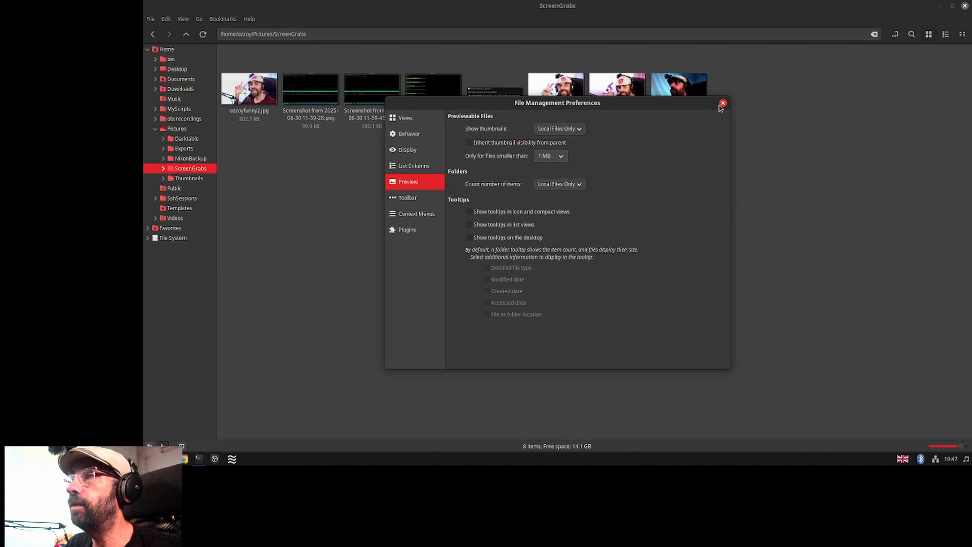
left_click(723, 102)
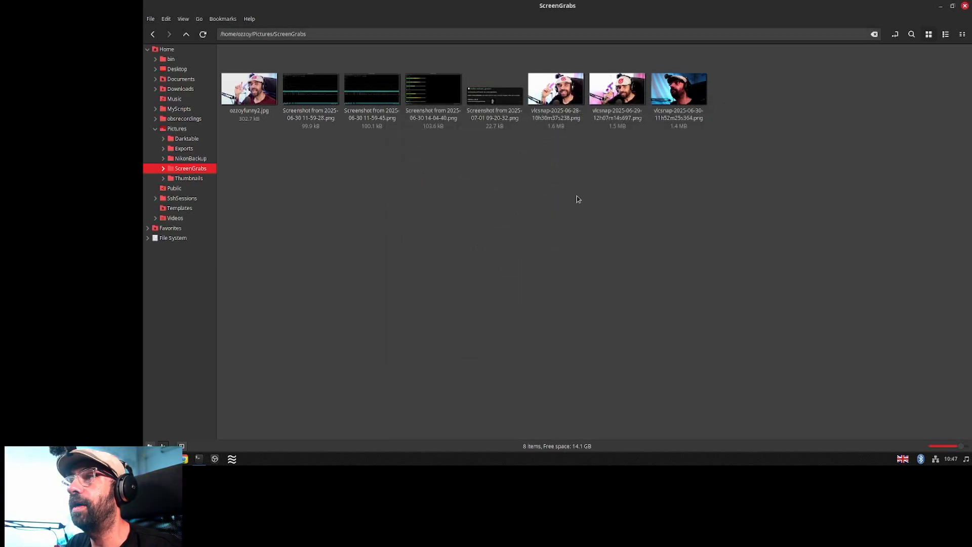
mouse_move(548, 215)
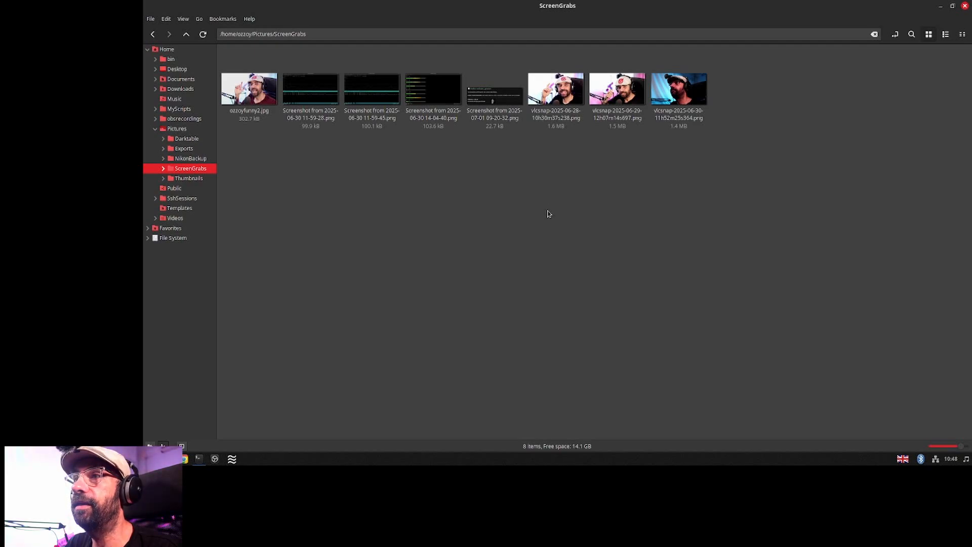
Create a new untitled folder in ScreenGrabs, move ozzyfunny2.jpg into it, and view About.
right_click(548, 214)
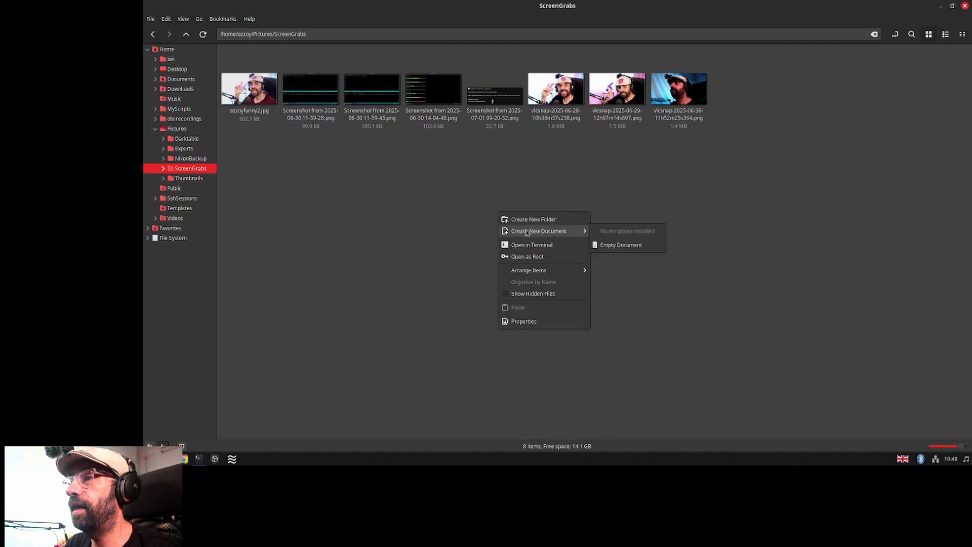
left_click(533, 219)
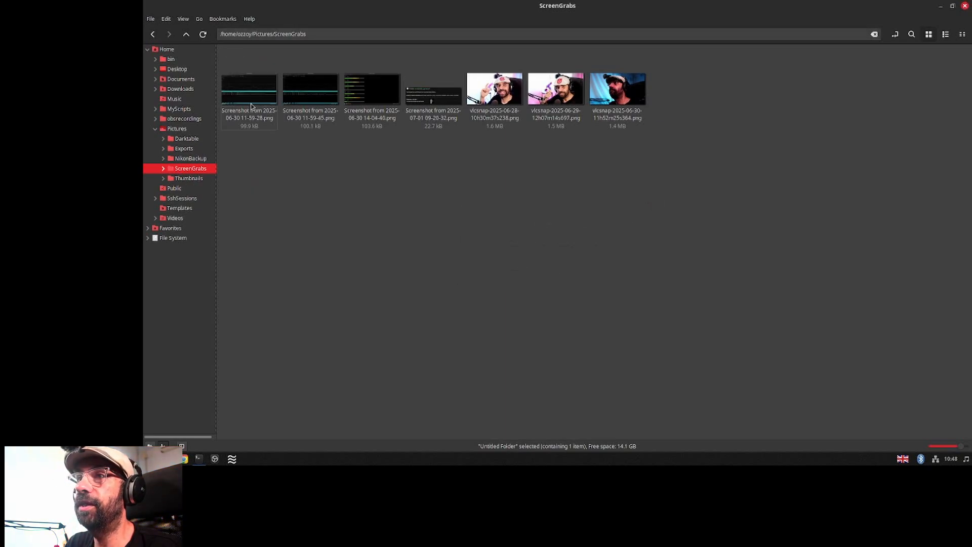
left_click(387, 215)
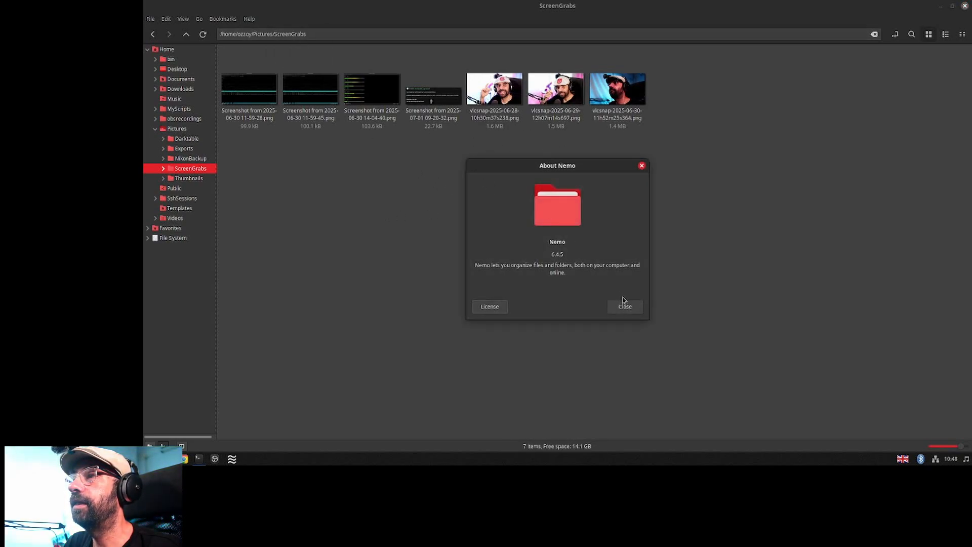
left_click(166, 19)
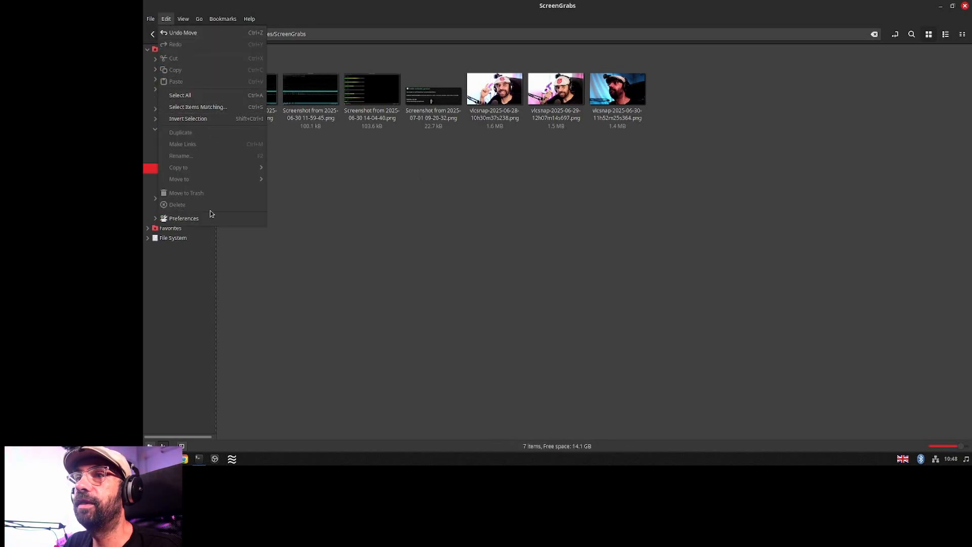
In Preferences > Preview, set 'Only for files smaller than' to 64 GB and close.
left_click(183, 219)
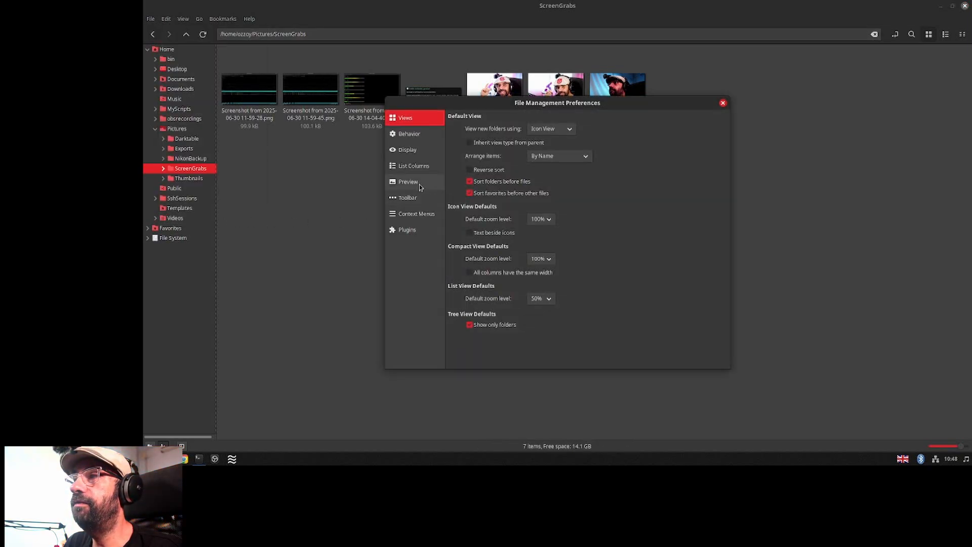
left_click(407, 181)
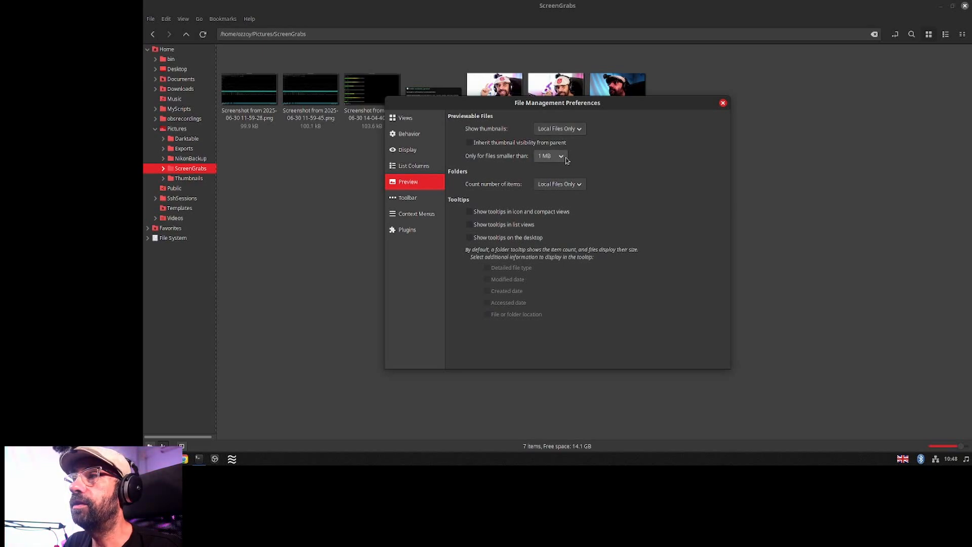
left_click(550, 156)
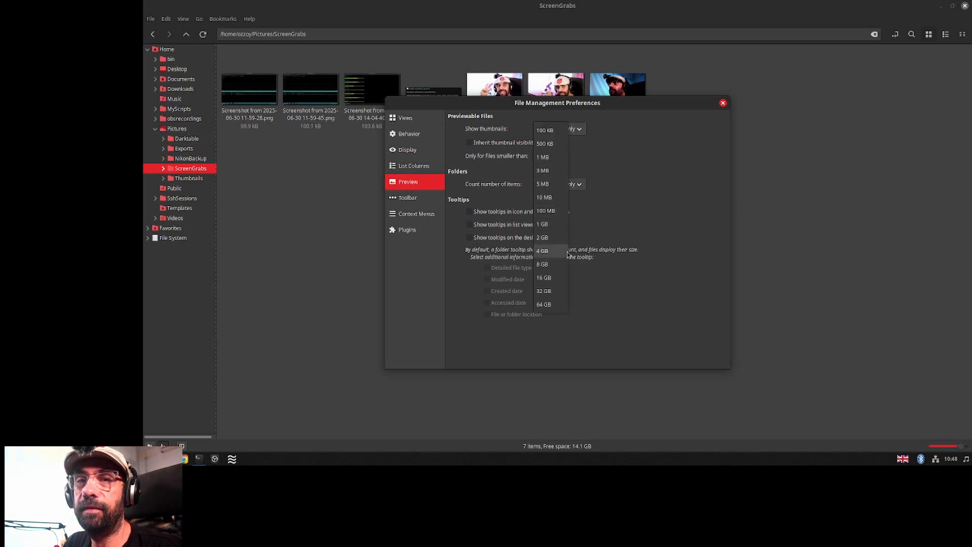
mouse_move(550, 308)
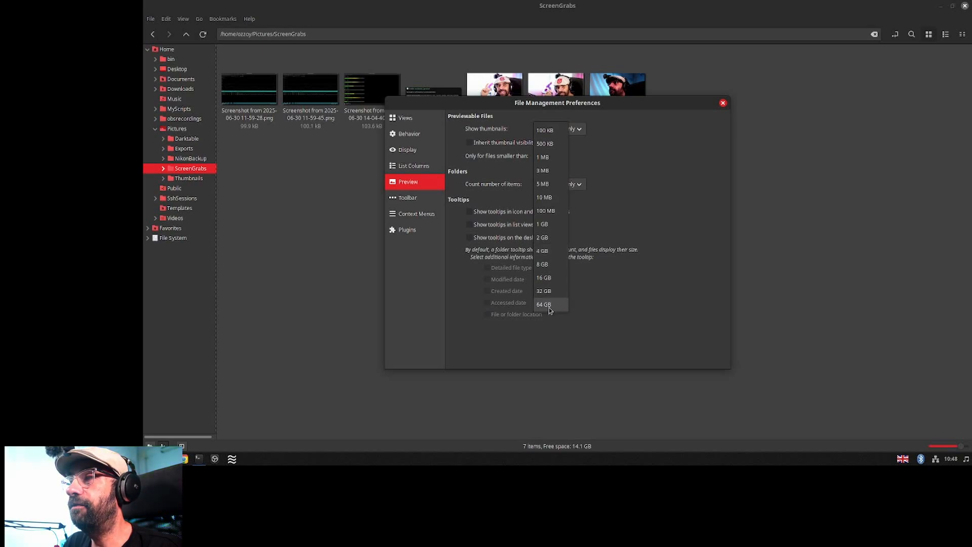
left_click(543, 303)
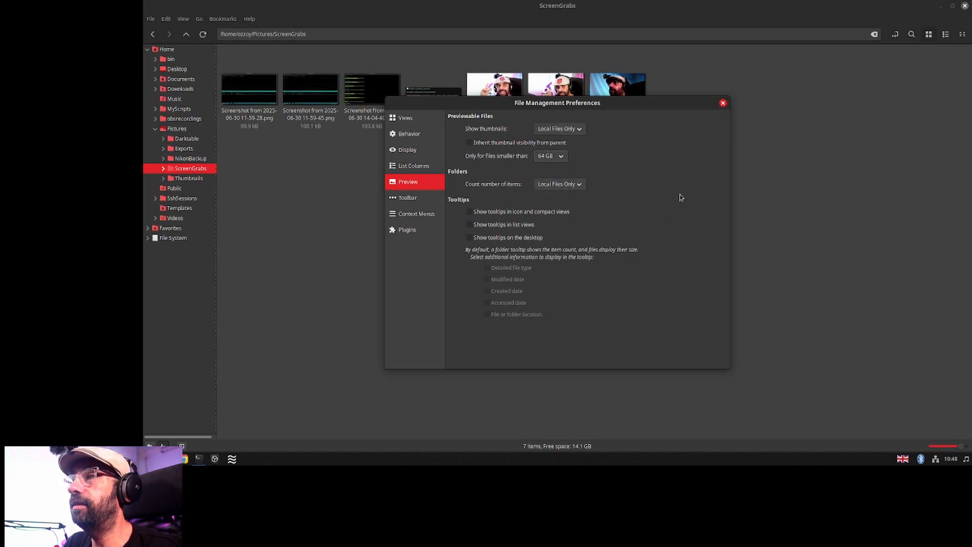
left_click(723, 104)
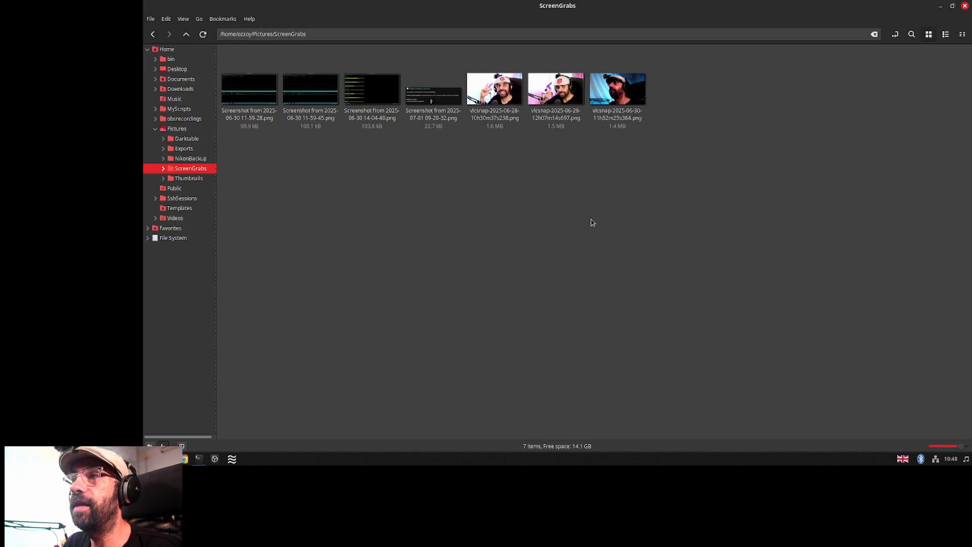
mouse_move(476, 241)
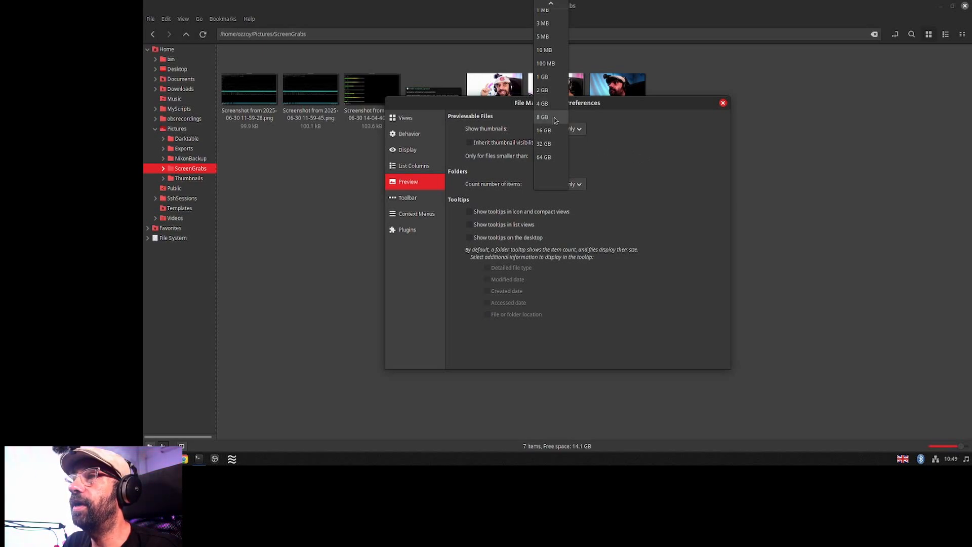
mouse_move(559, 160)
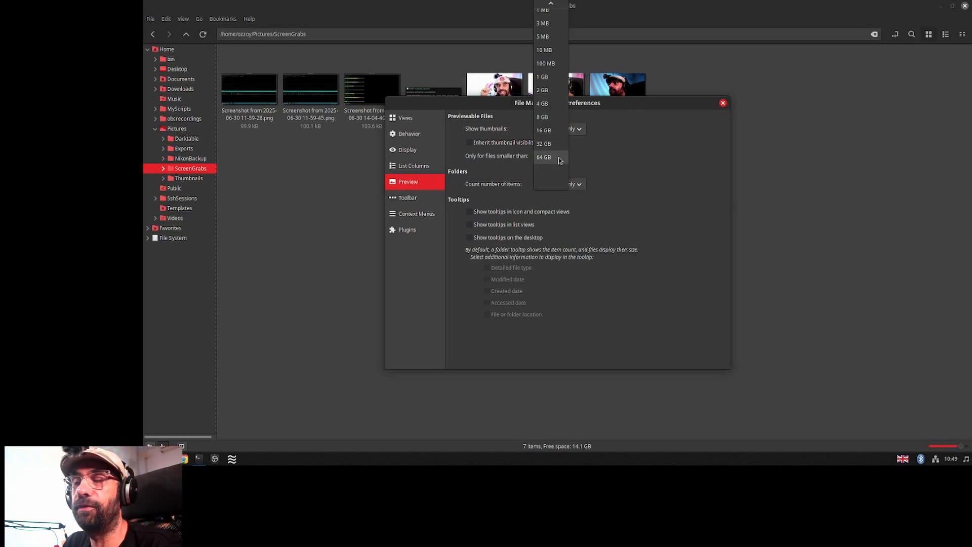
Confirm 64 GB in the size-limit dropdown and close the preferences window.
left_click(544, 157)
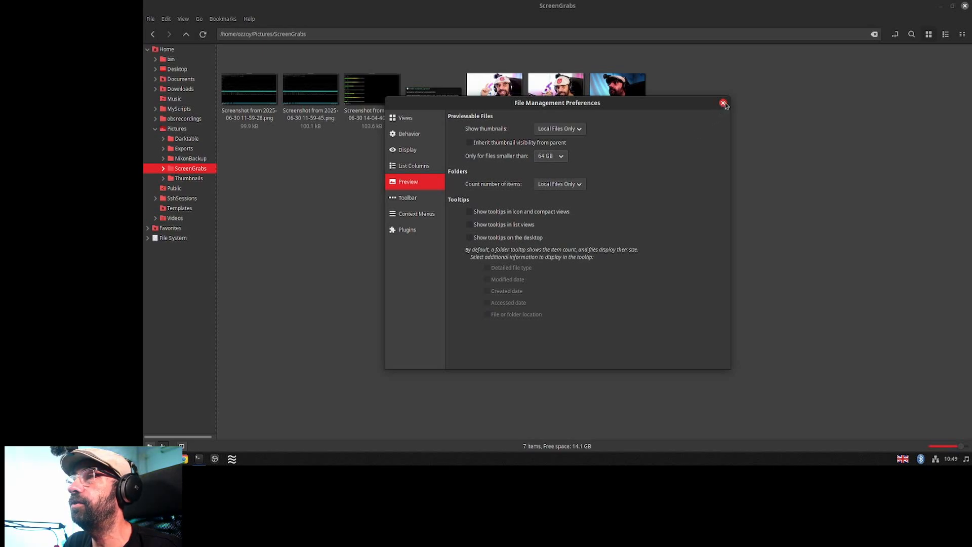
left_click(721, 104)
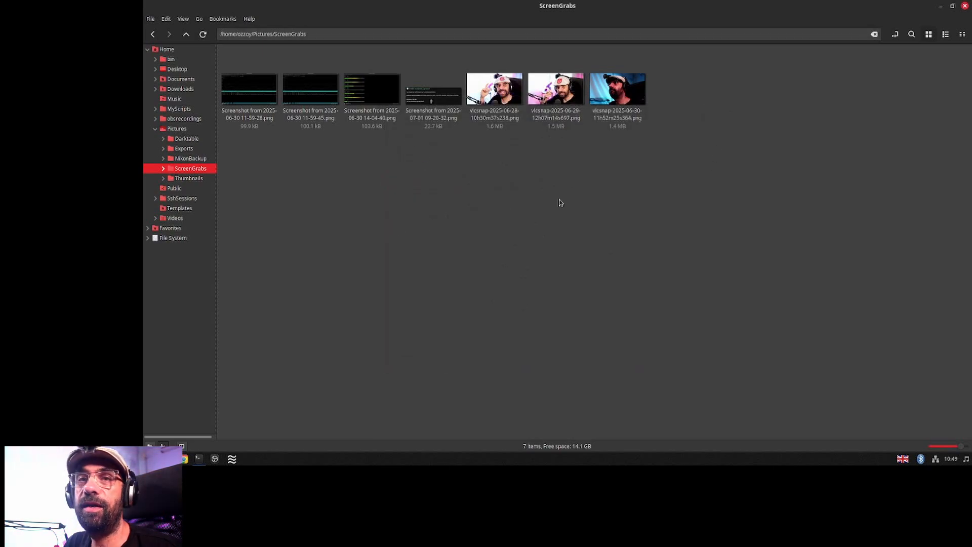